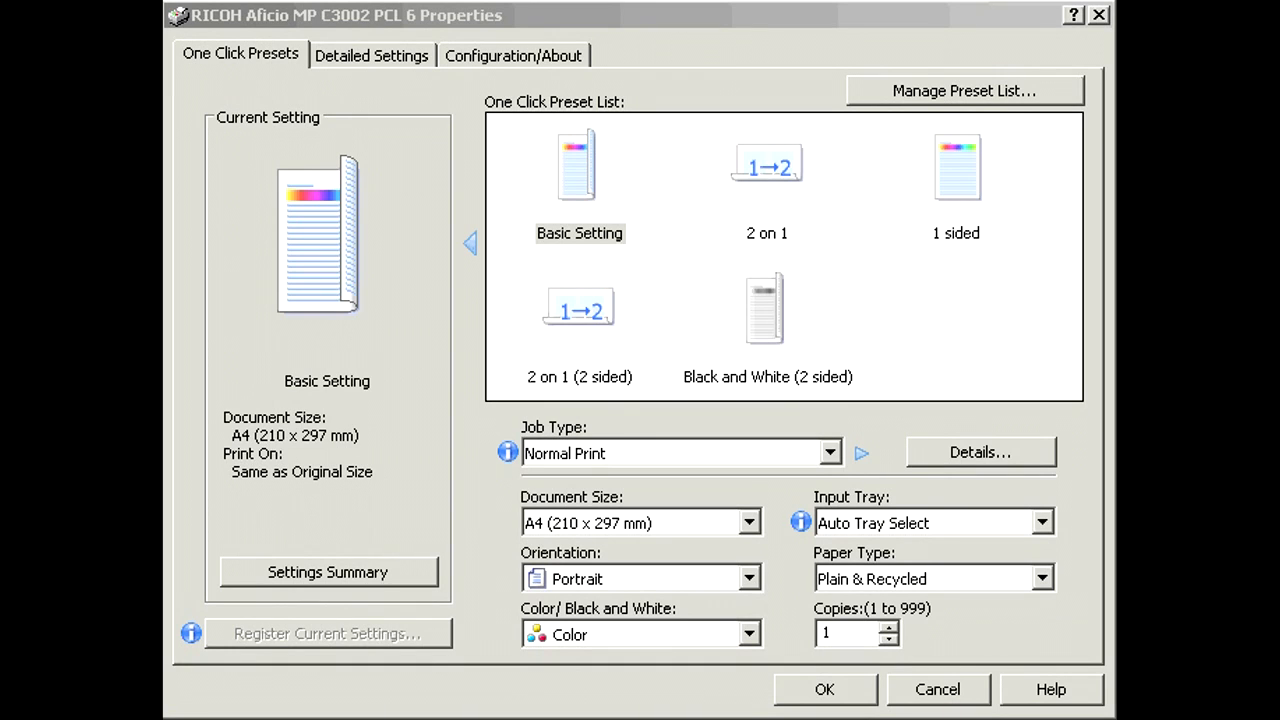
# Step: Select the '1 sided' preset and change its colour mode to Black and White
pyautogui.click(956, 180)
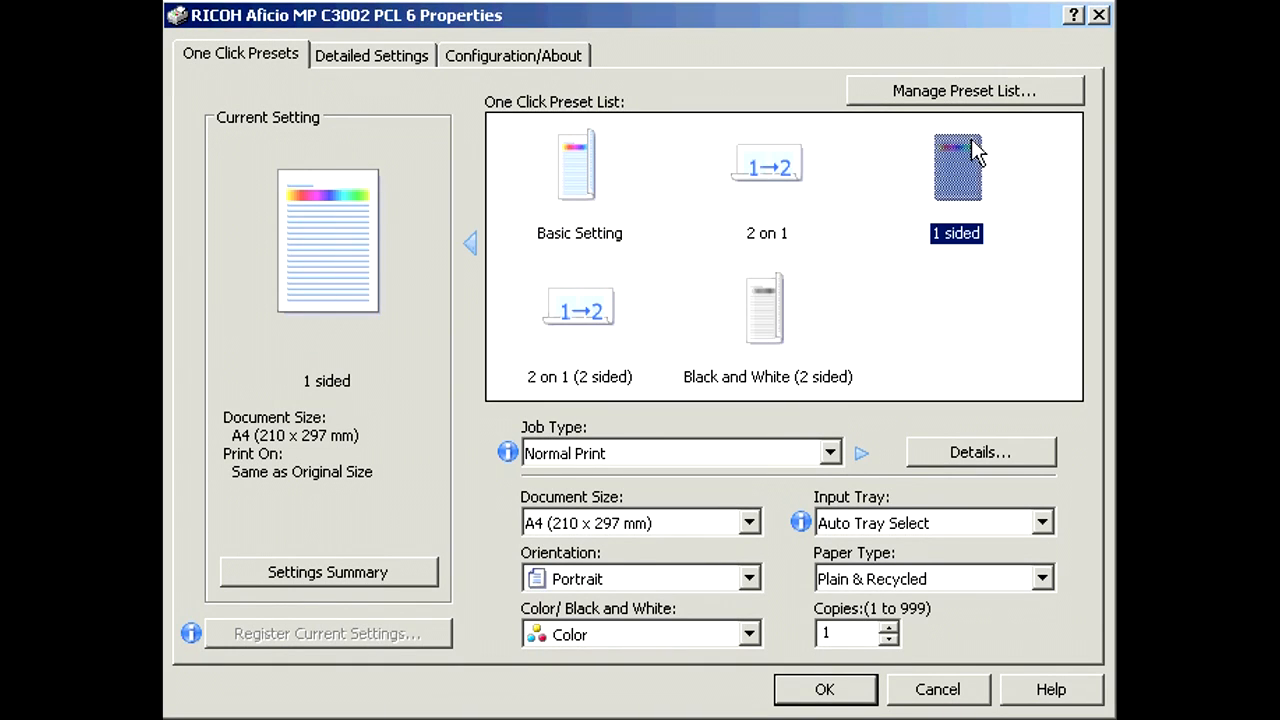
pyautogui.click(748, 634)
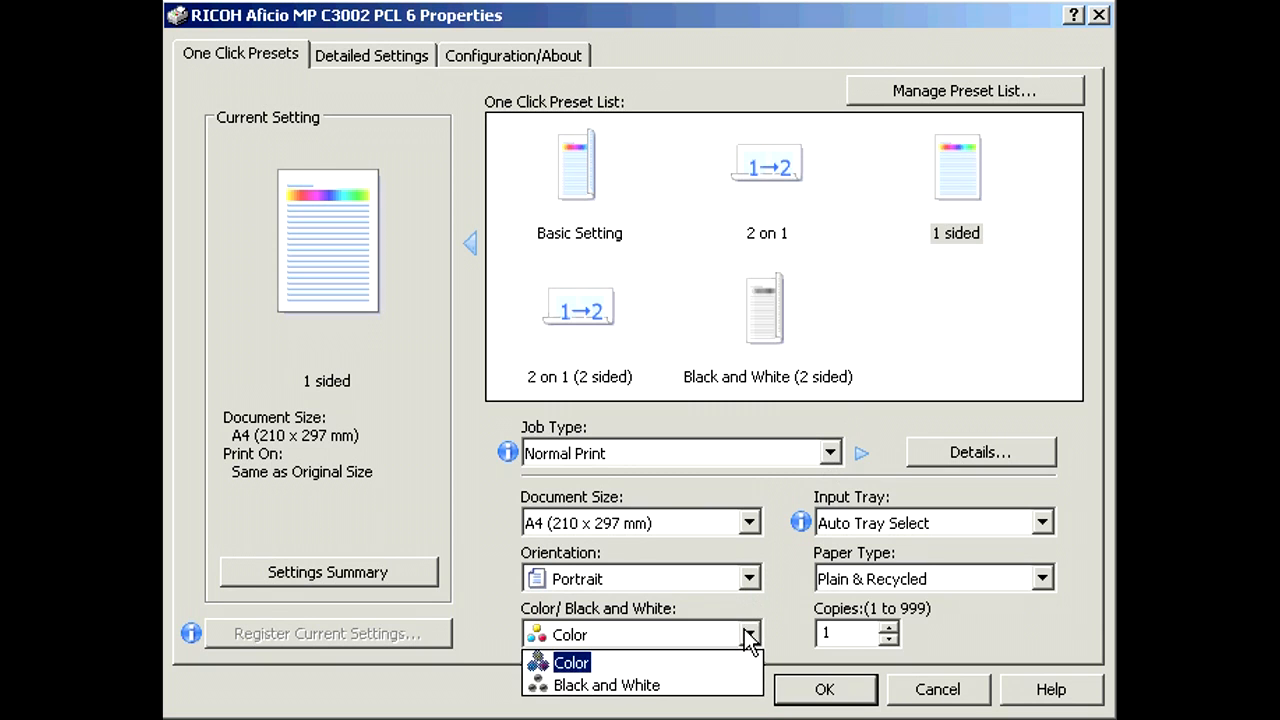
pyautogui.click(606, 685)
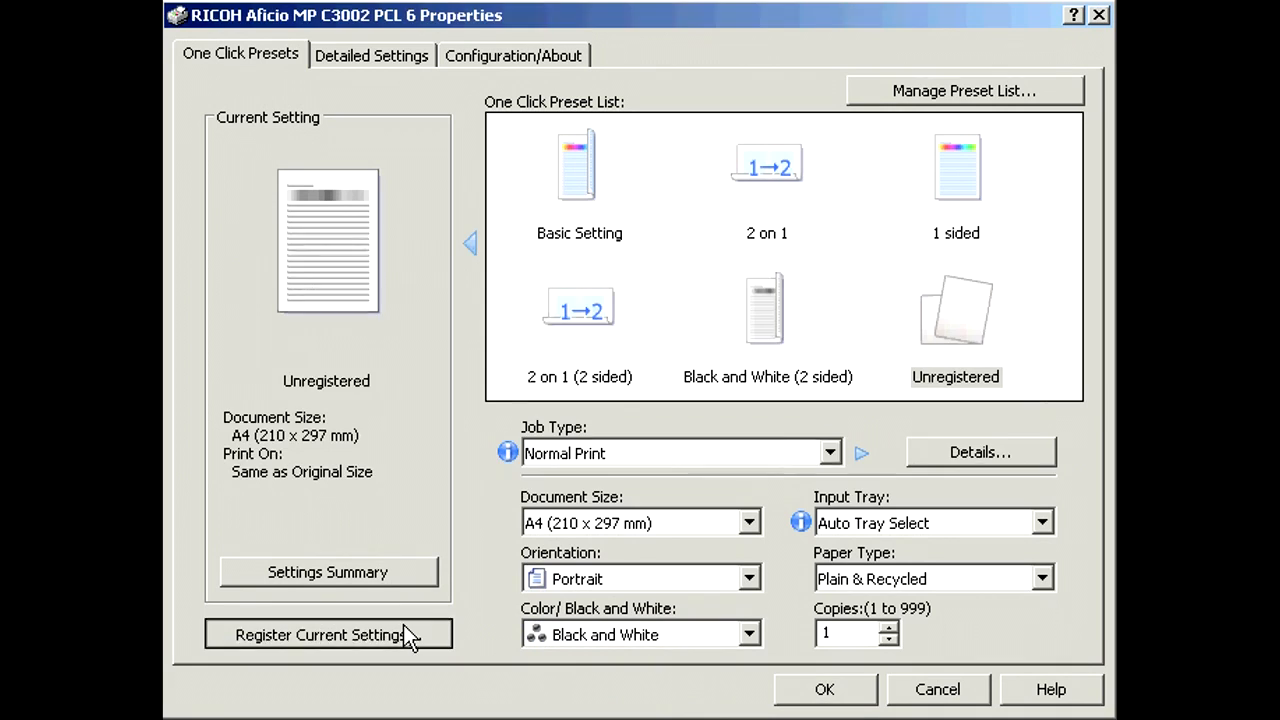
# Step: Register the current settings as a new preset named '1 sided B&W'
pyautogui.click(327, 634)
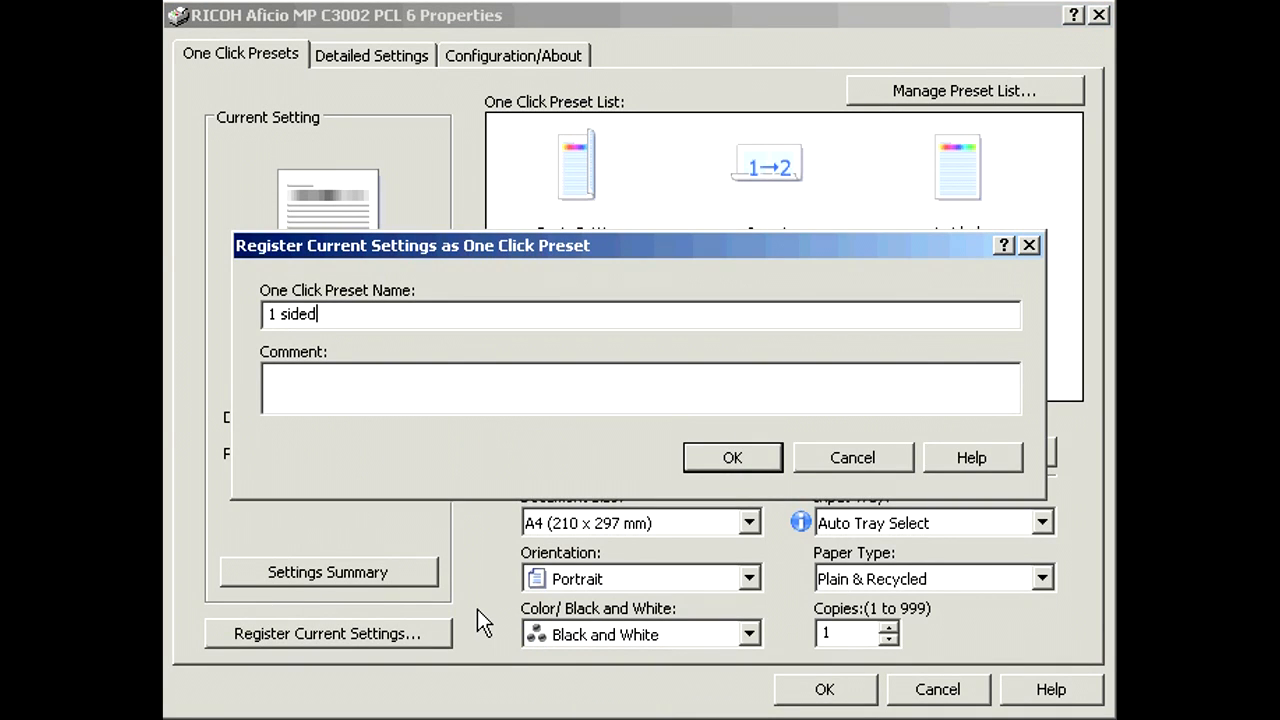
pyautogui.write('B&W')
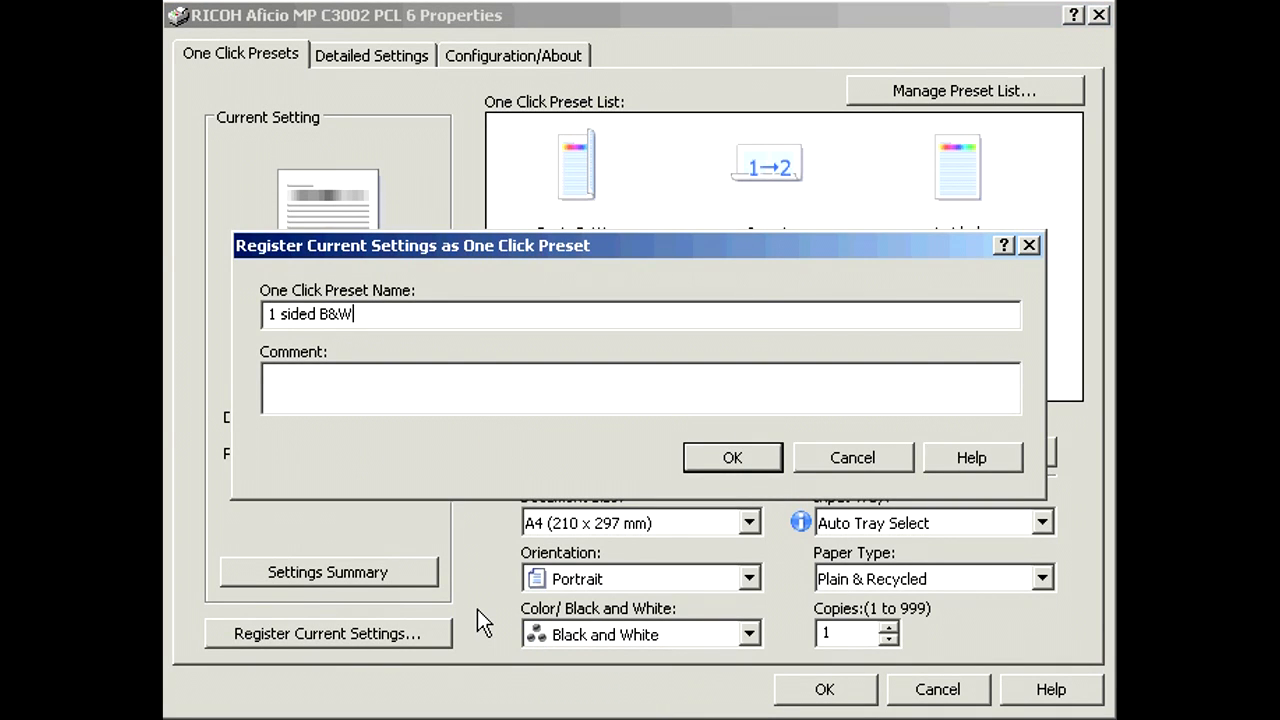
pyautogui.click(731, 457)
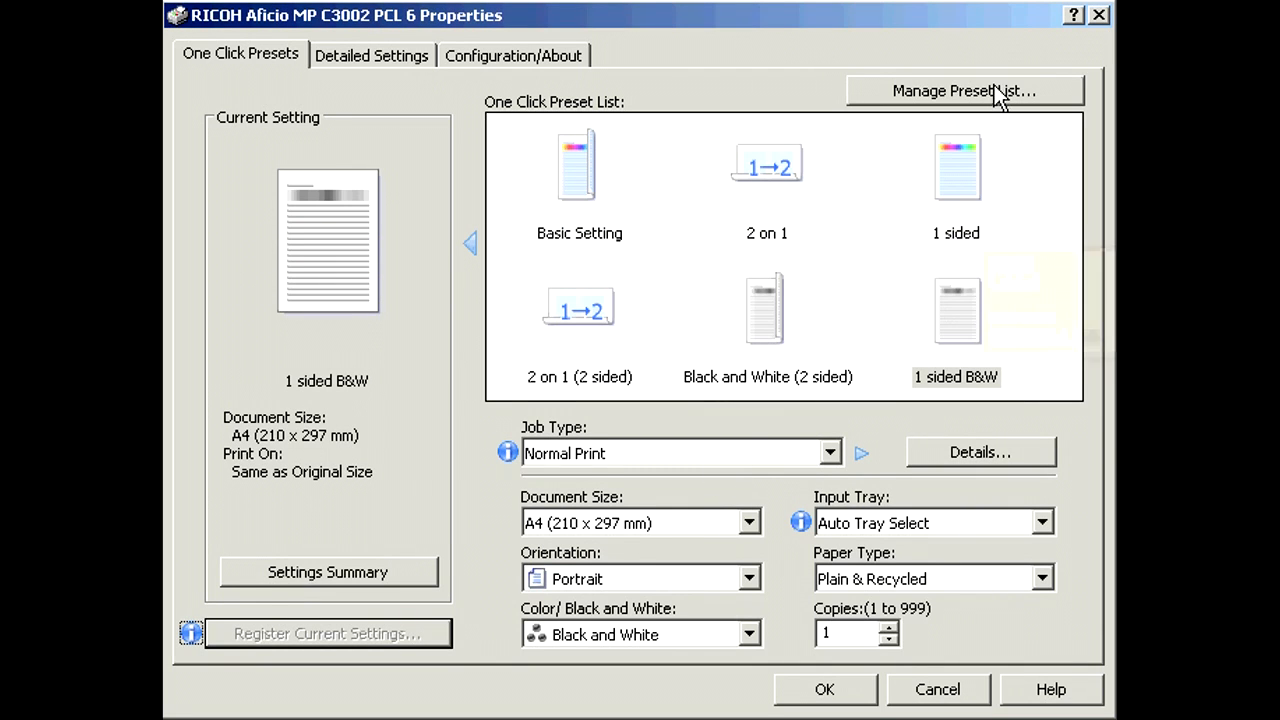
# Step: Move '1 sided B&W' up to second in the preset list, then view 1 sided's detailed settings
pyautogui.click(963, 90)
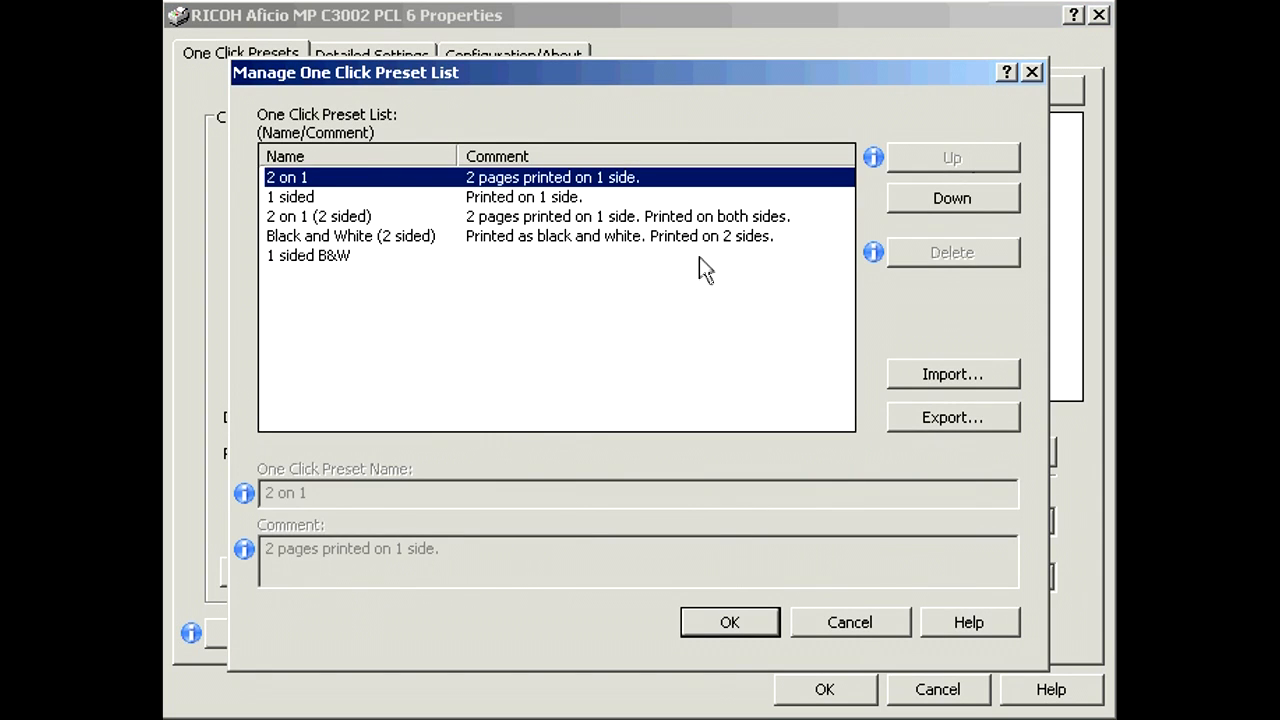
pyautogui.click(308, 255)
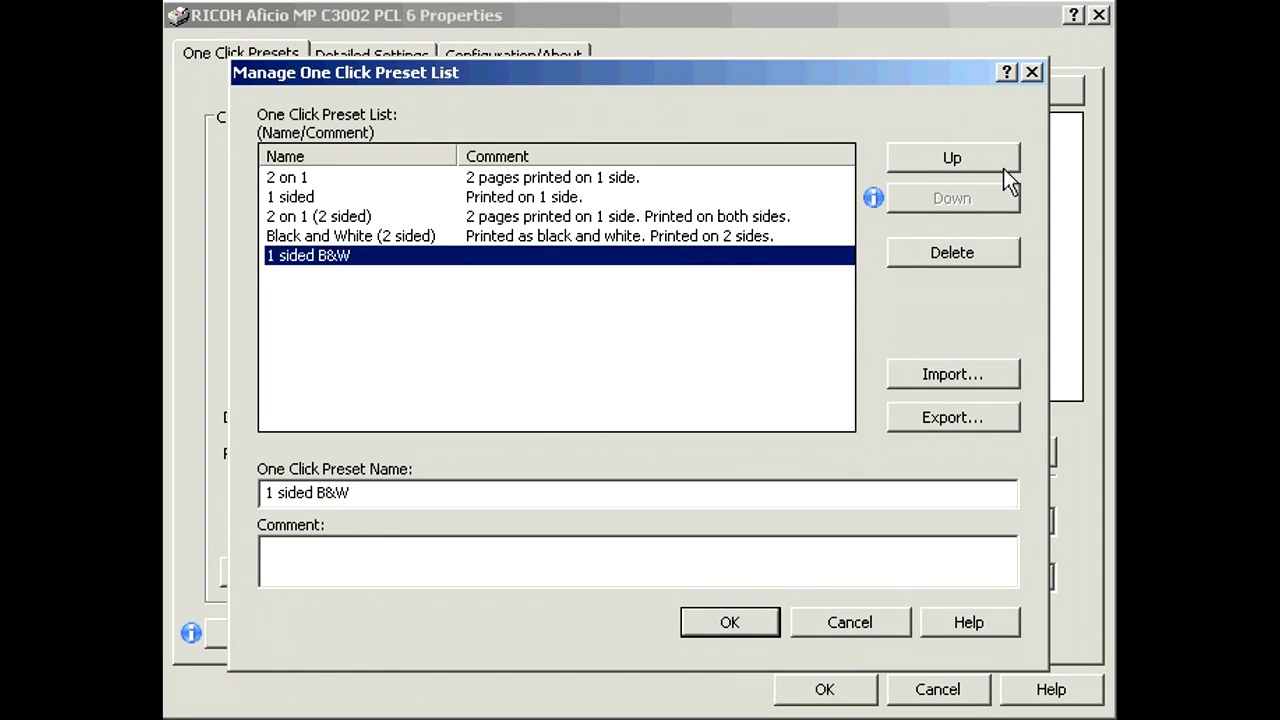
pyautogui.click(951, 157)
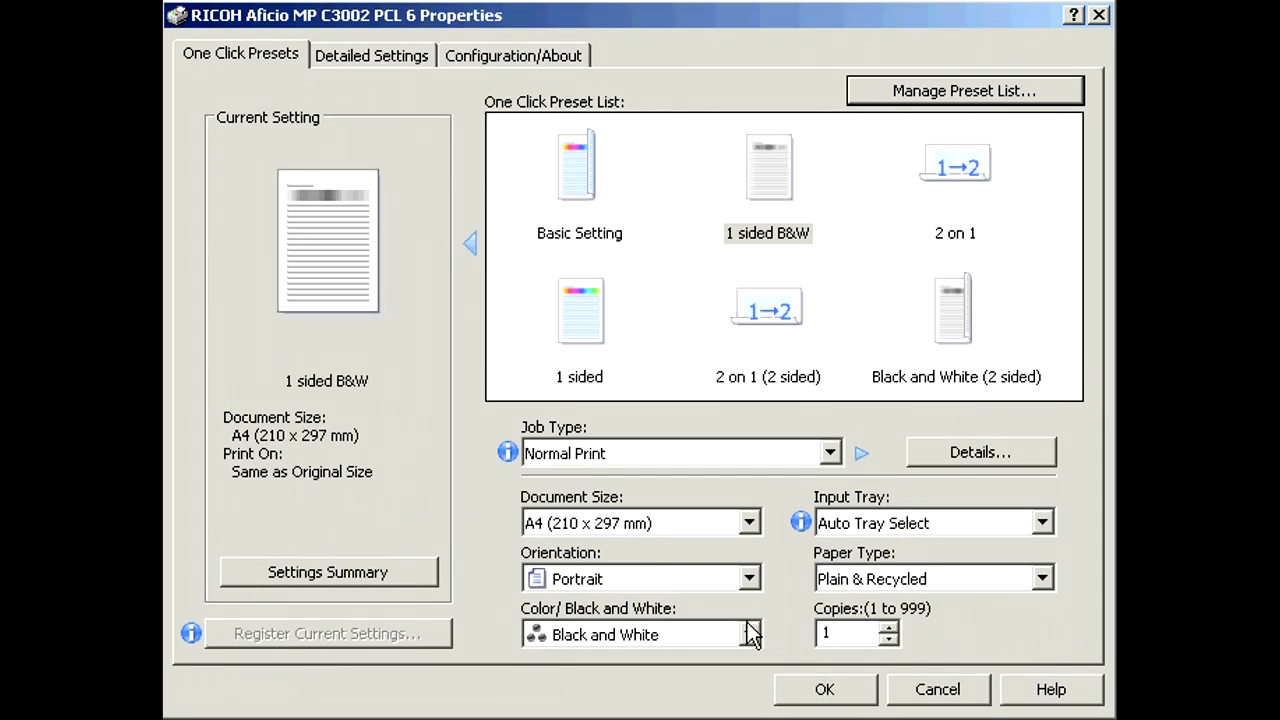
pyautogui.click(579, 180)
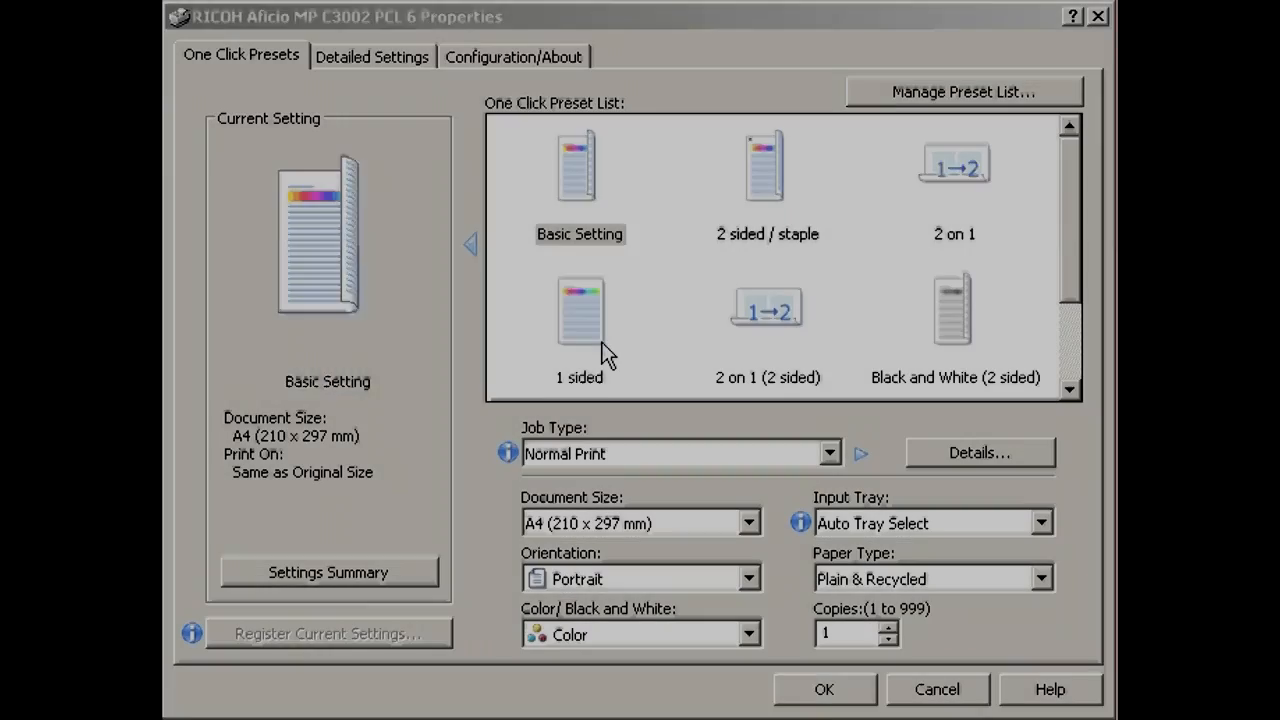
pyautogui.click(372, 56)
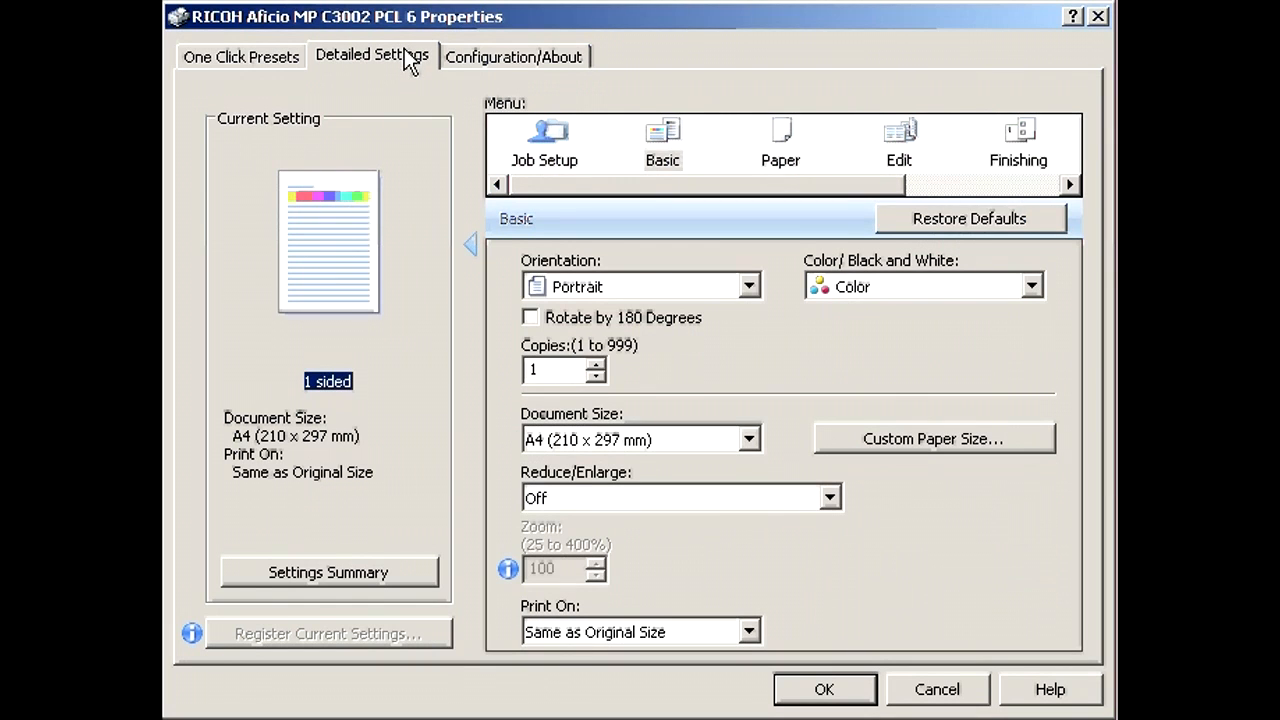
pyautogui.moveTo(895, 155)
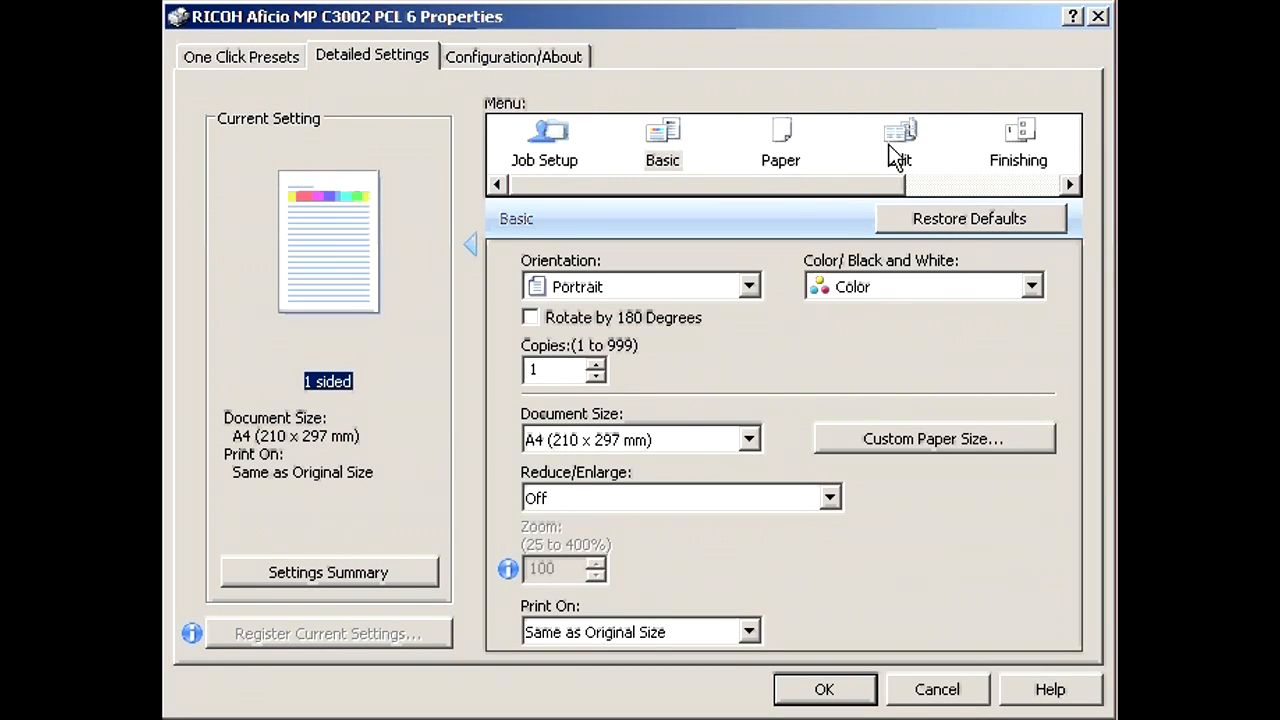